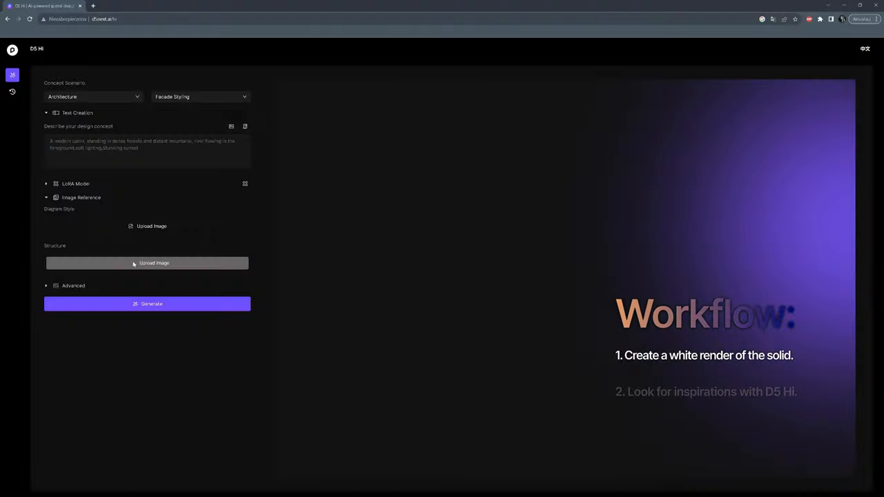
- Enable the scene material override in Render Setup with glass materials preserved
click(147, 263)
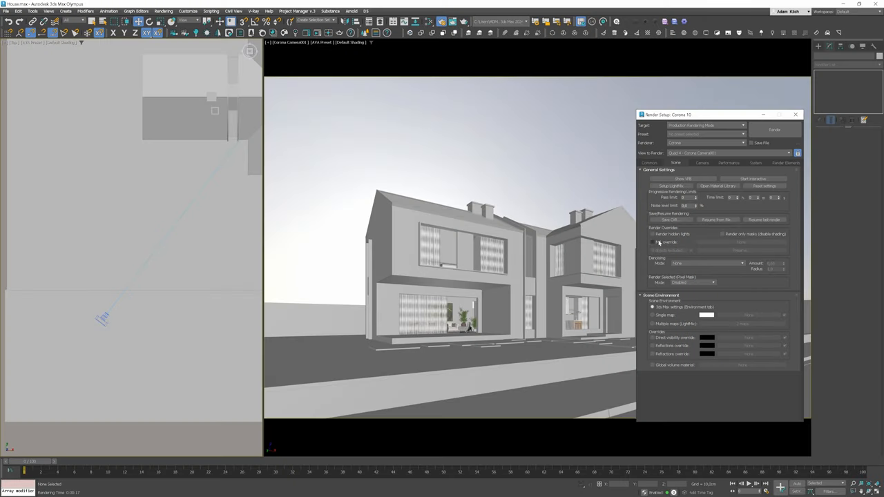
click(653, 241)
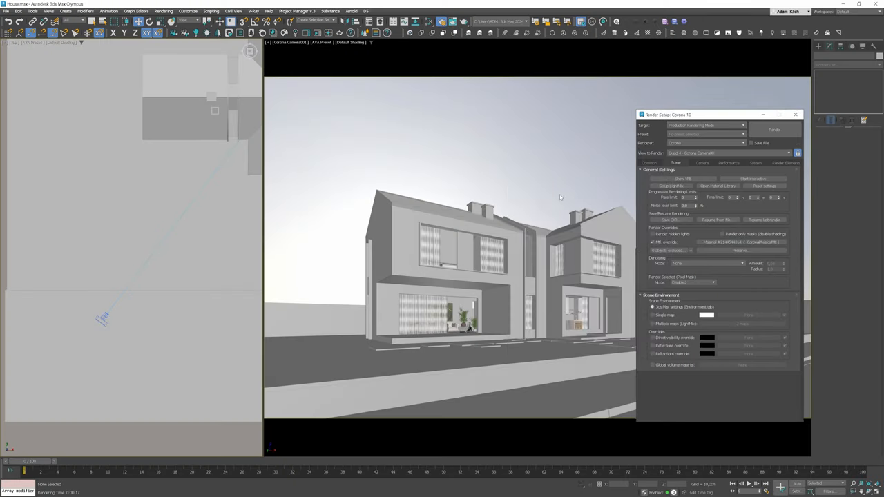
click(739, 250)
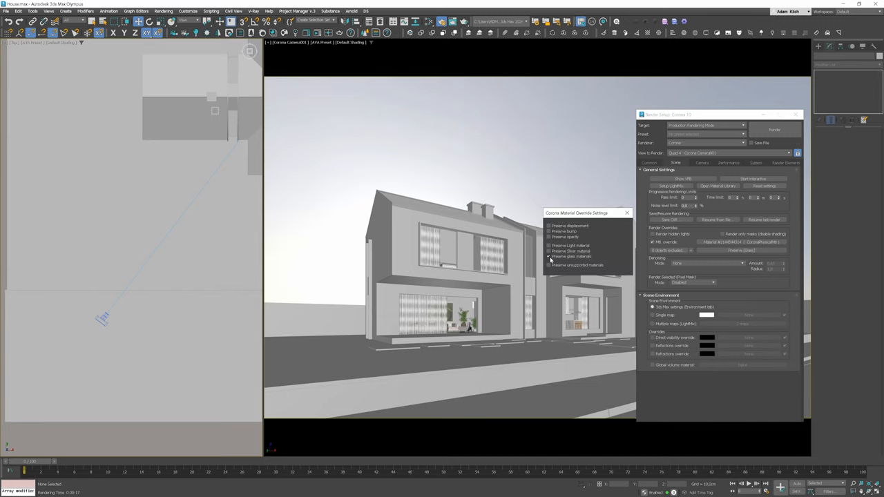
click(627, 212)
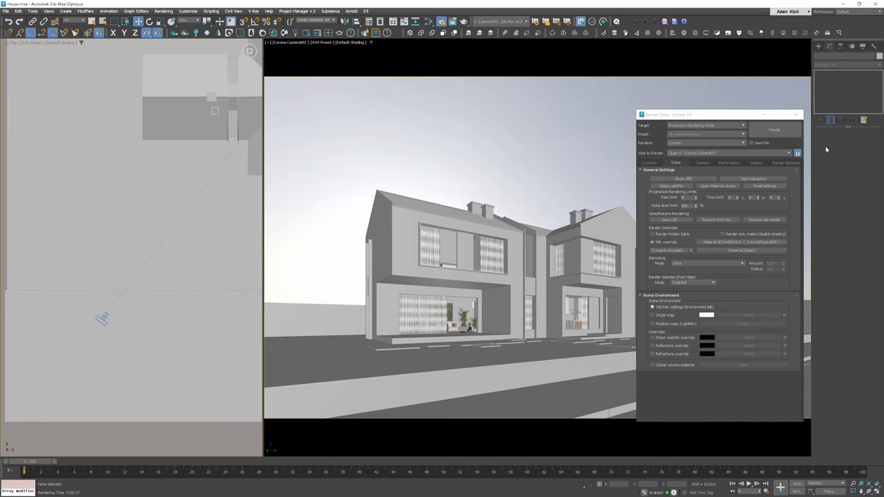
click(774, 130)
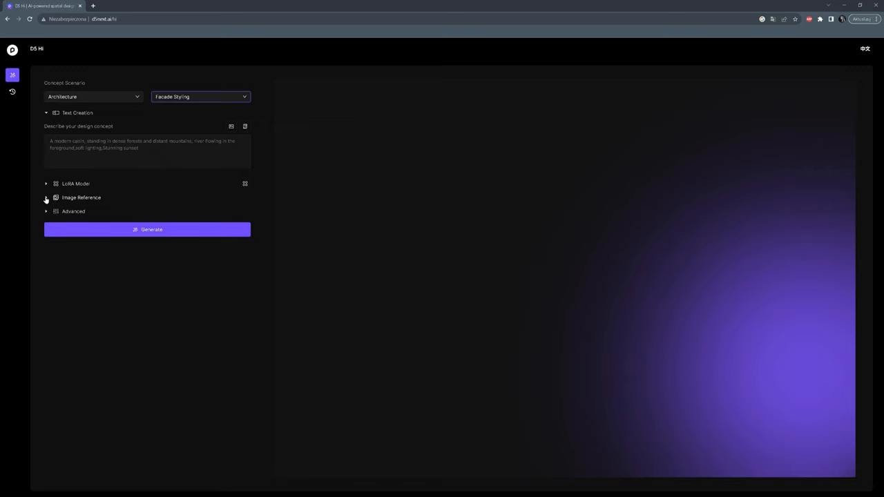
- Upload the white render as Structure reference and the street house photo as Diagram Style
click(47, 197)
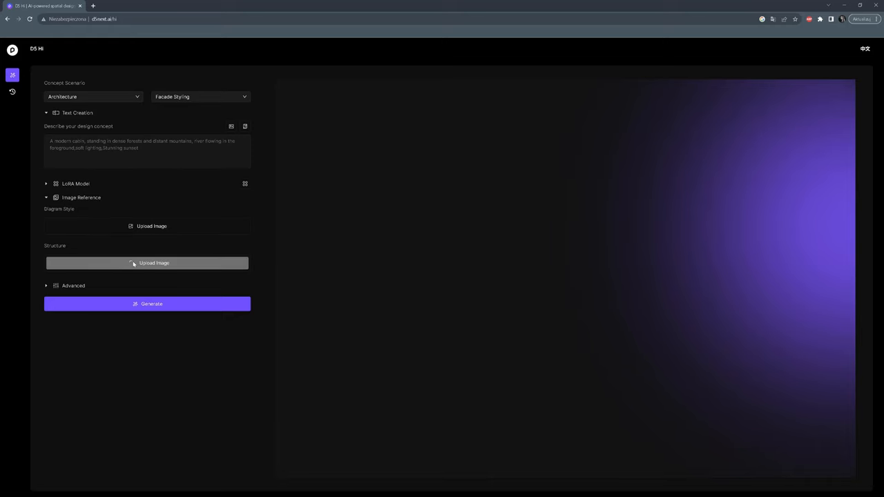
click(154, 264)
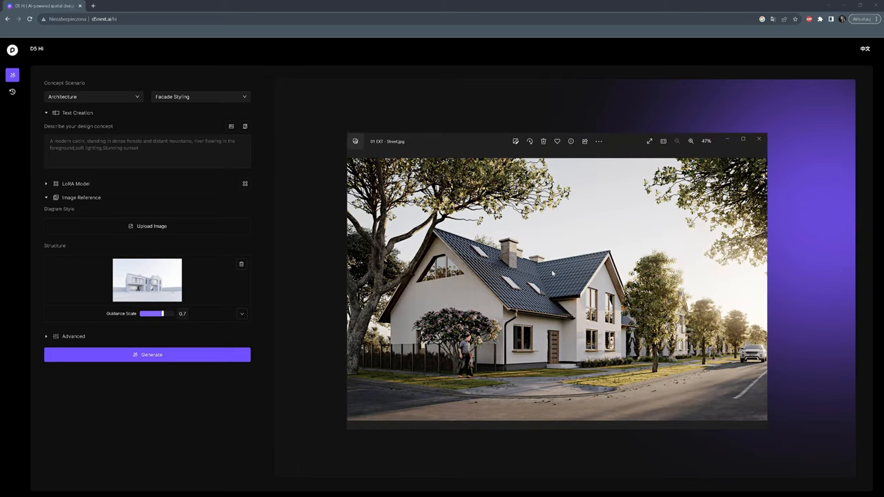
click(758, 139)
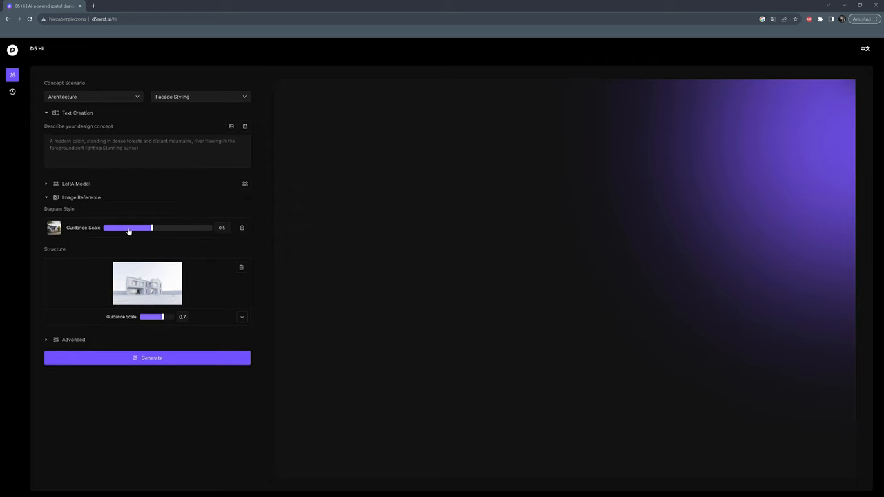
- Enter the modern house prompt with trees and lawn, set 6 outputs, and generate
text(A modern house in the suburbs, wooden panels elevation, standing)
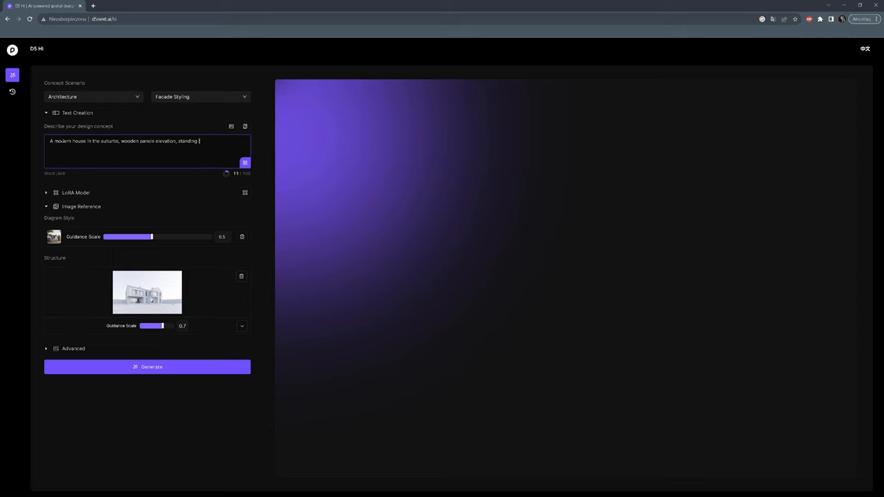
text(in the plot with trees, a lawn around)
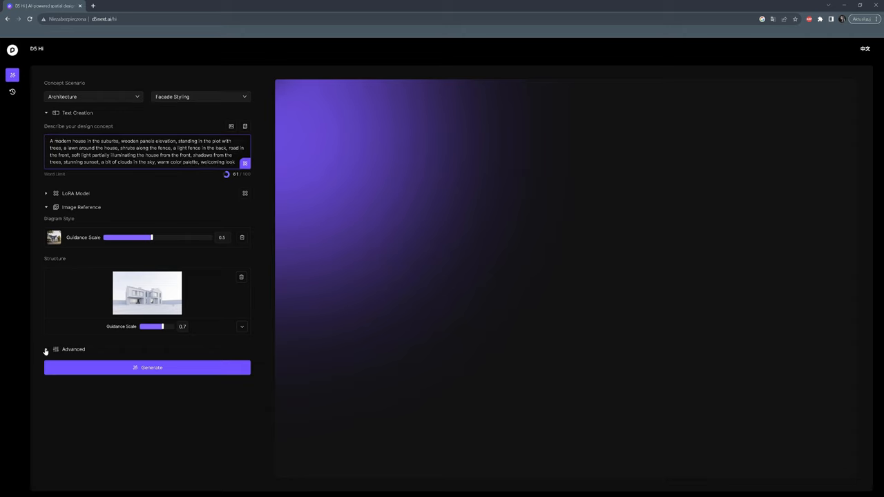
click(46, 349)
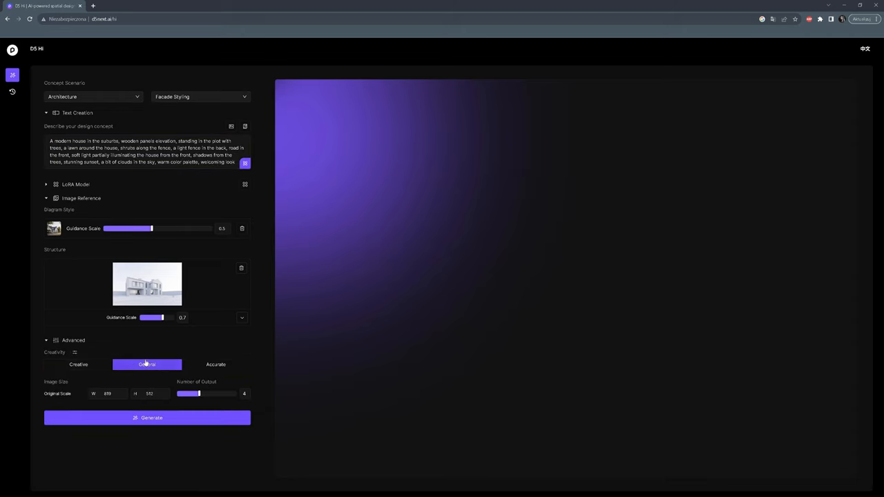
drag(198, 394, 214, 394)
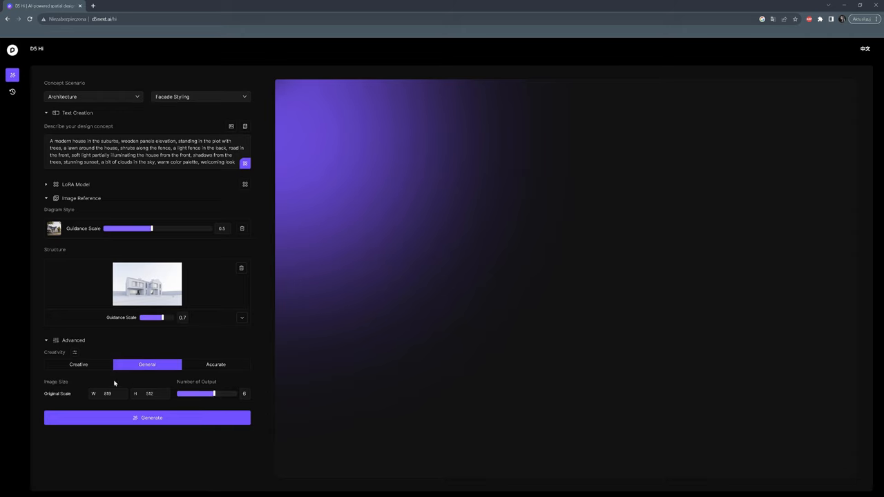
click(147, 418)
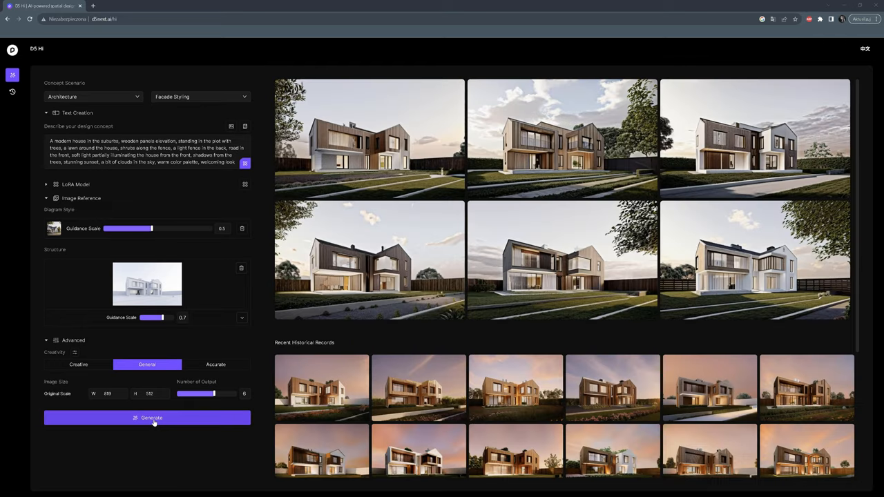
click(370, 138)
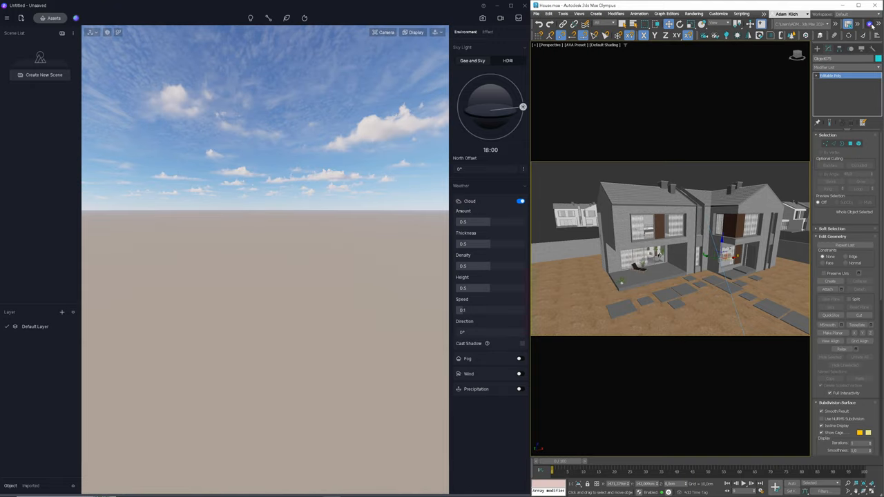
- Sync the house into D5 and give the chimney material Displacement with 0.005 UV stretch
click(507, 32)
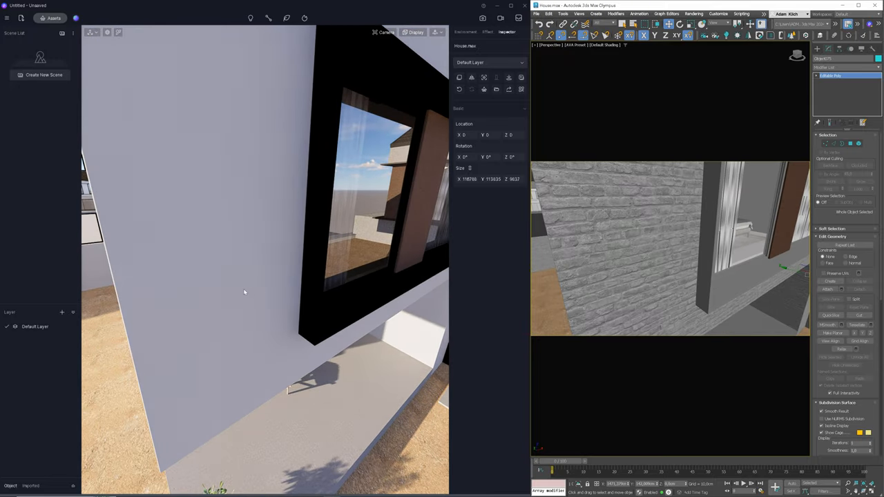
click(491, 88)
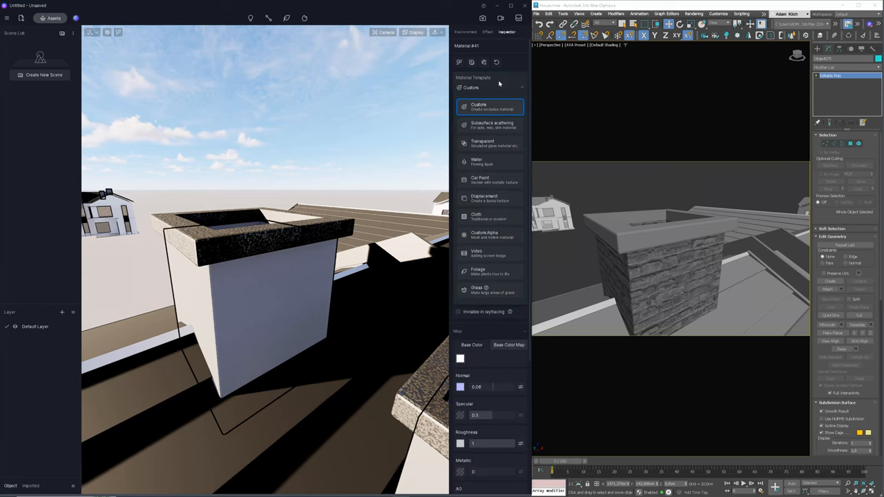
click(484, 198)
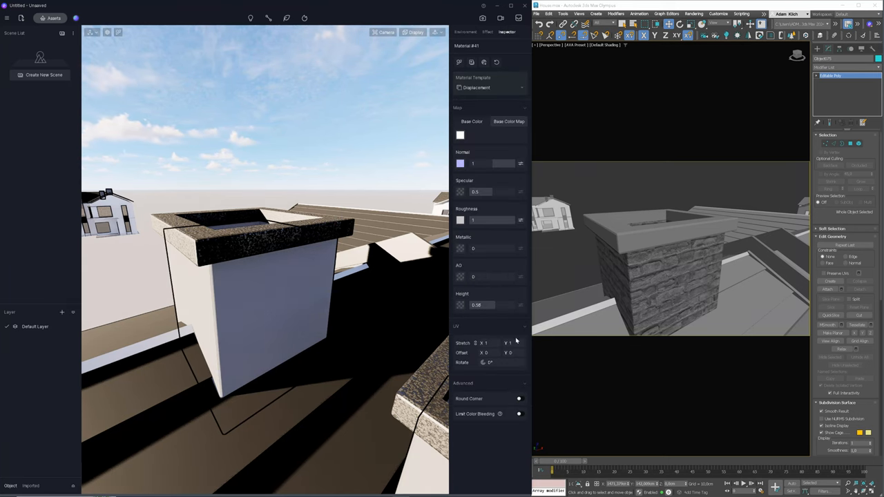
triple_click(490, 344)
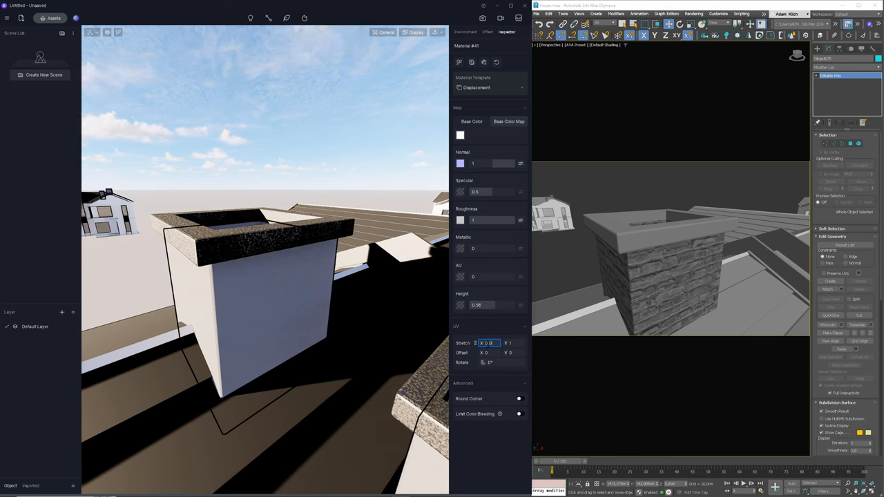
text(0.005)
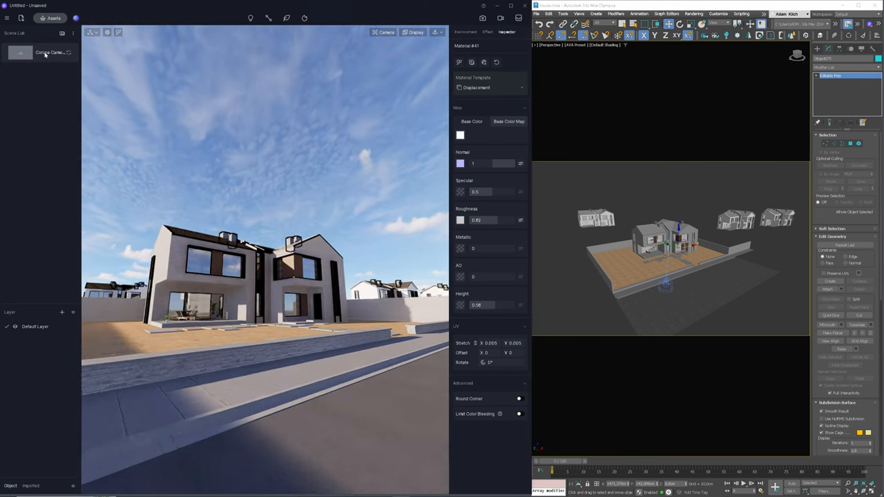
- Switch the camera to two-point perspective
click(385, 32)
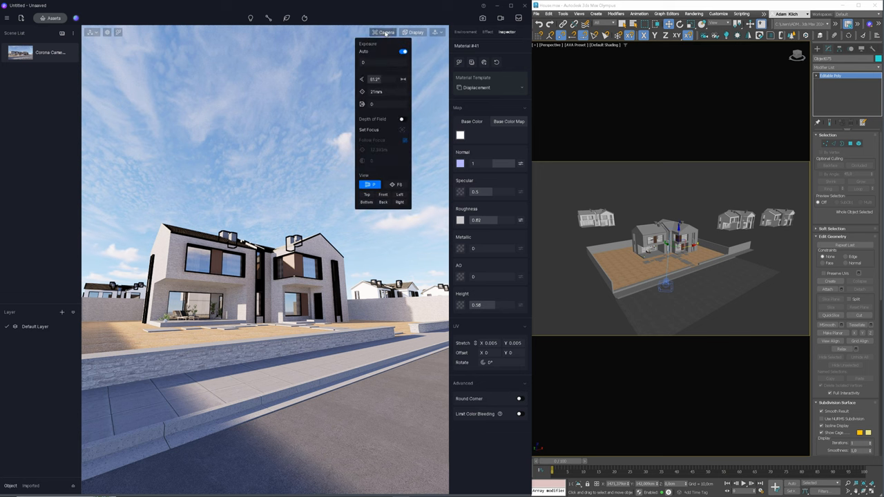
click(396, 185)
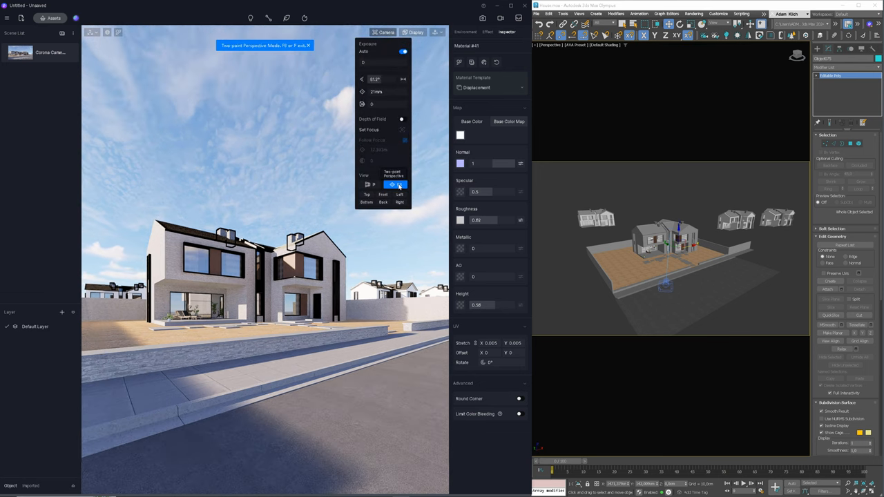
click(395, 184)
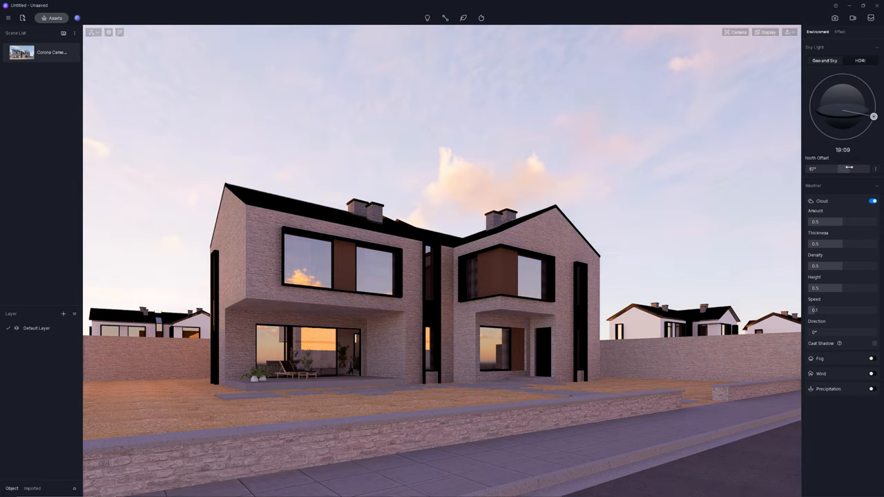
- Rotate the sun onto the facade, adjust sunlight intensity, and set cloud thickness 0.4 with adjusted density
drag(849, 168, 860, 168)
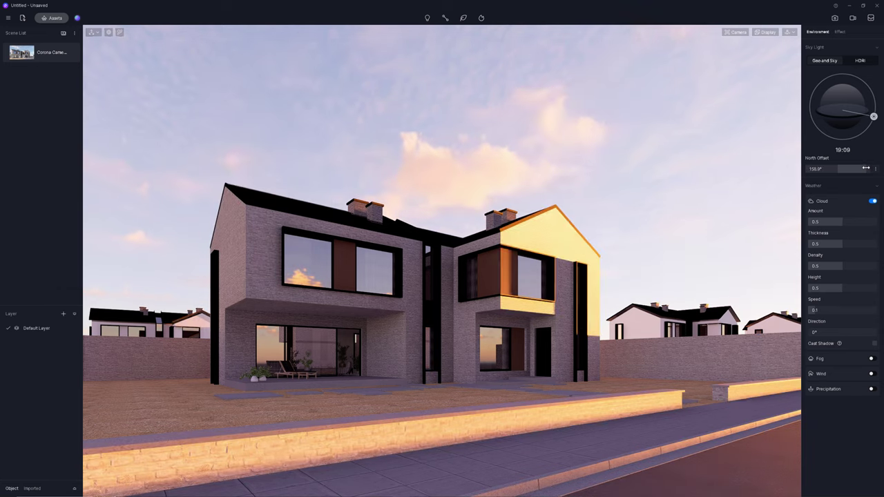
drag(846, 168, 867, 168)
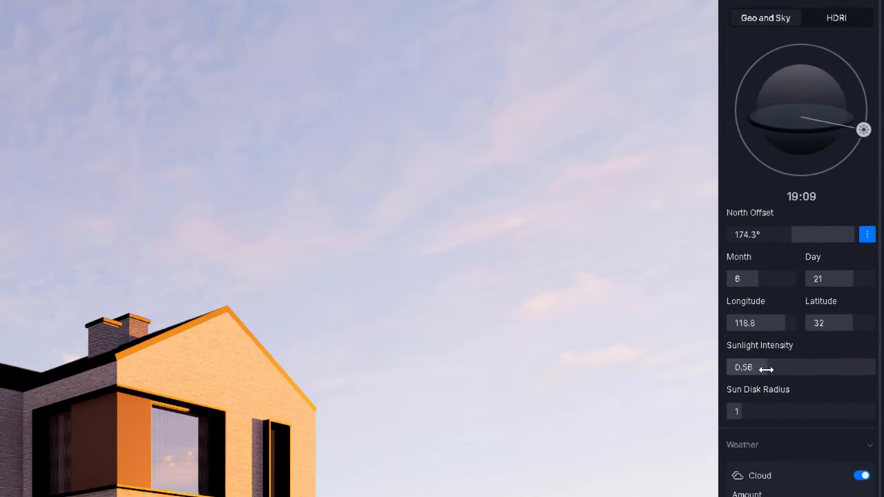
drag(765, 366, 745, 366)
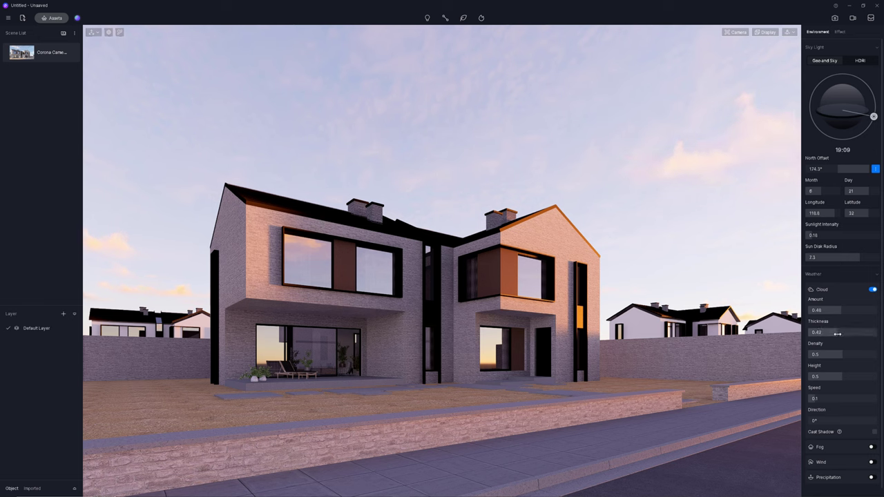
drag(829, 332, 840, 332)
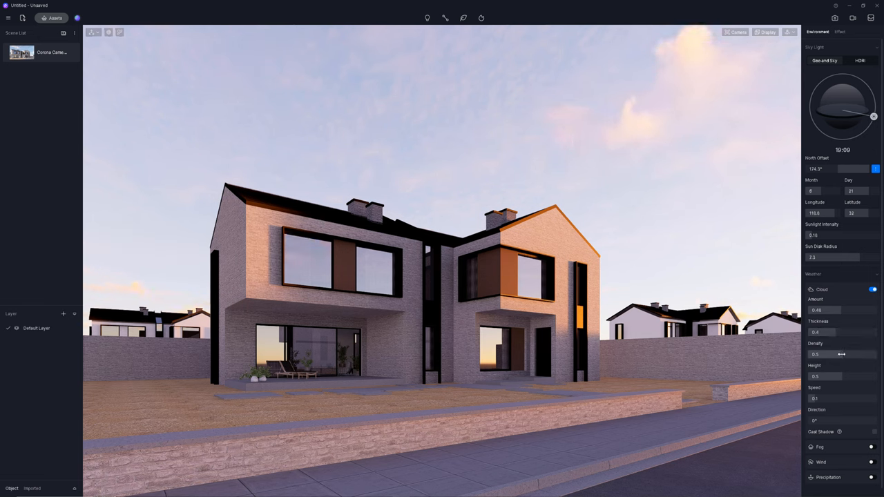
drag(841, 354, 829, 354)
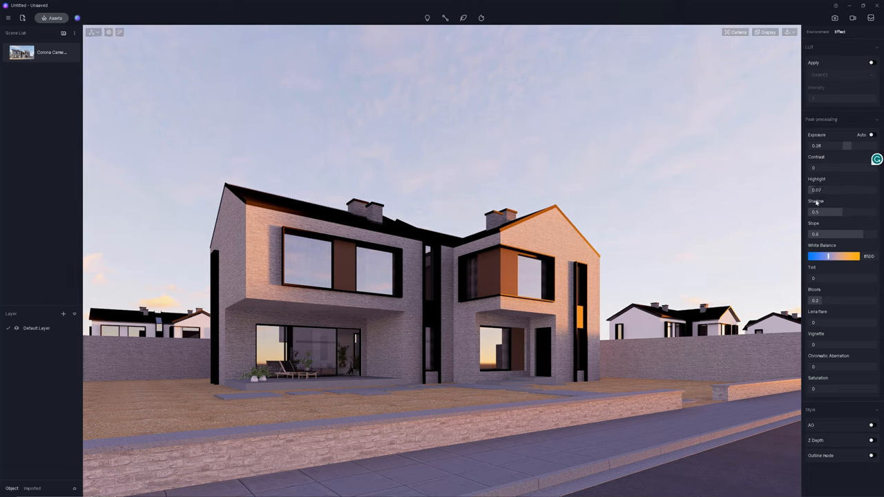
- Set shadows 0.3, white balance 8832, vignette 0.64, and slightly reduced saturation
drag(832, 212, 825, 212)
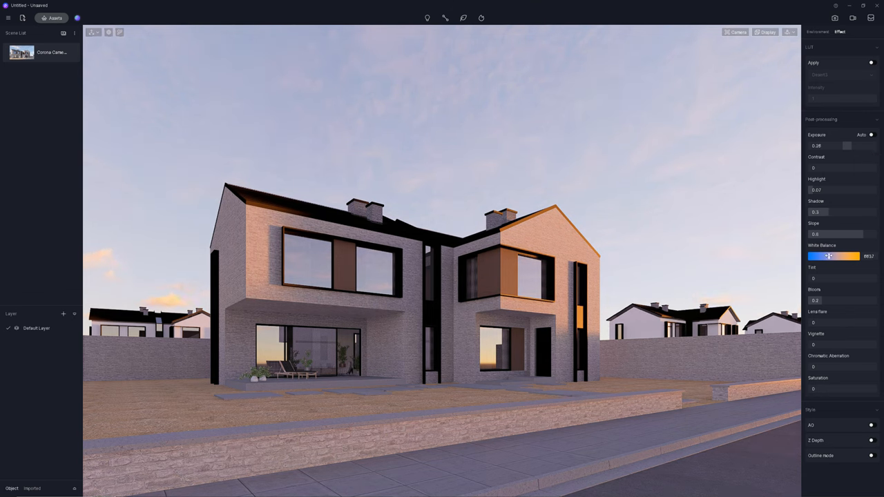
drag(829, 257, 833, 256)
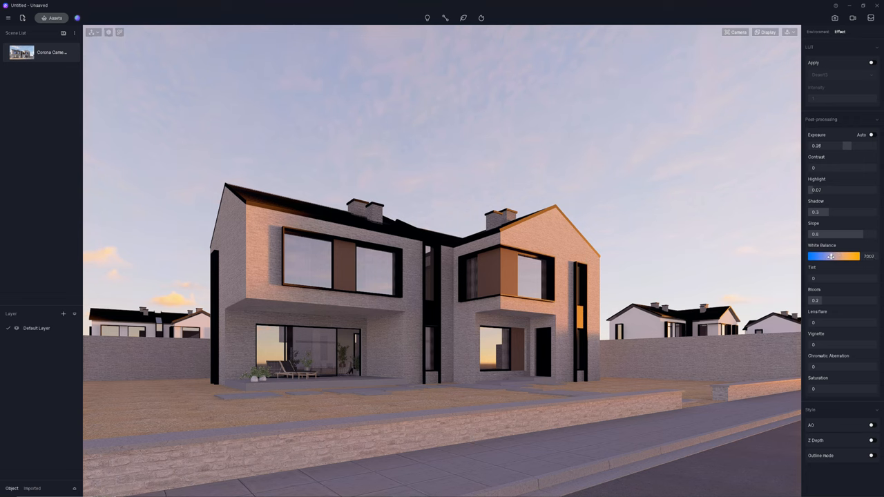
drag(832, 256, 828, 256)
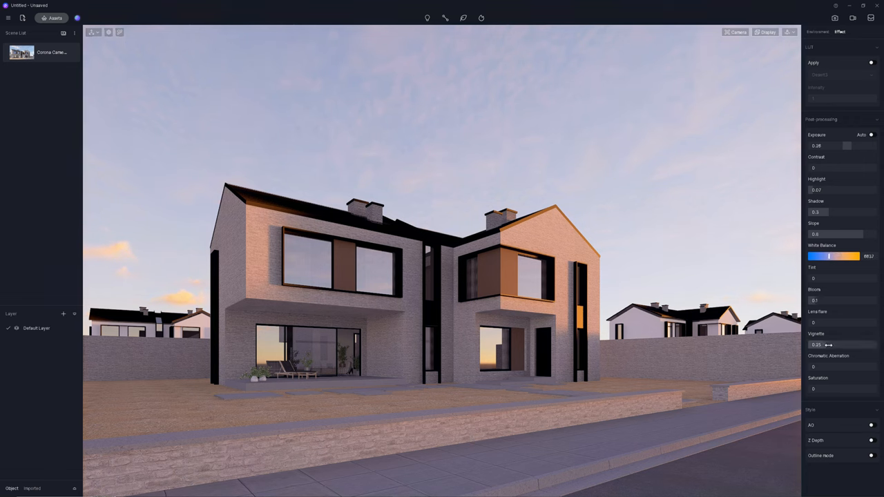
drag(829, 344, 848, 345)
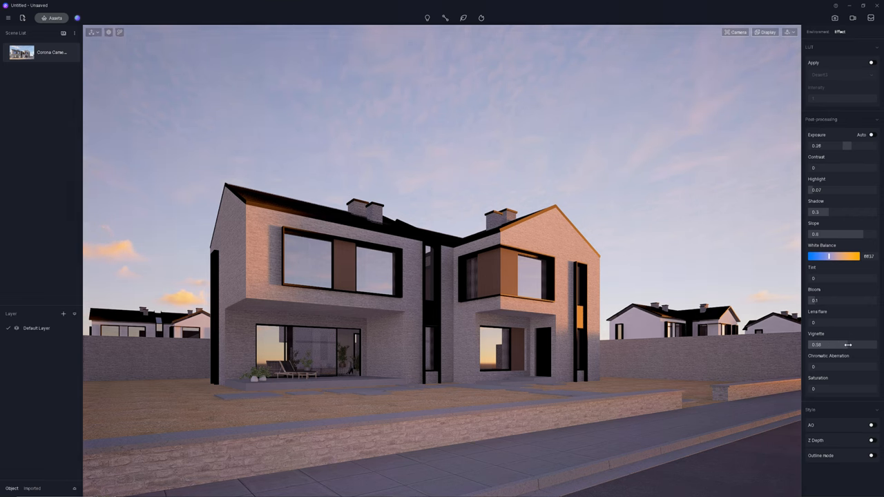
drag(848, 345, 852, 347)
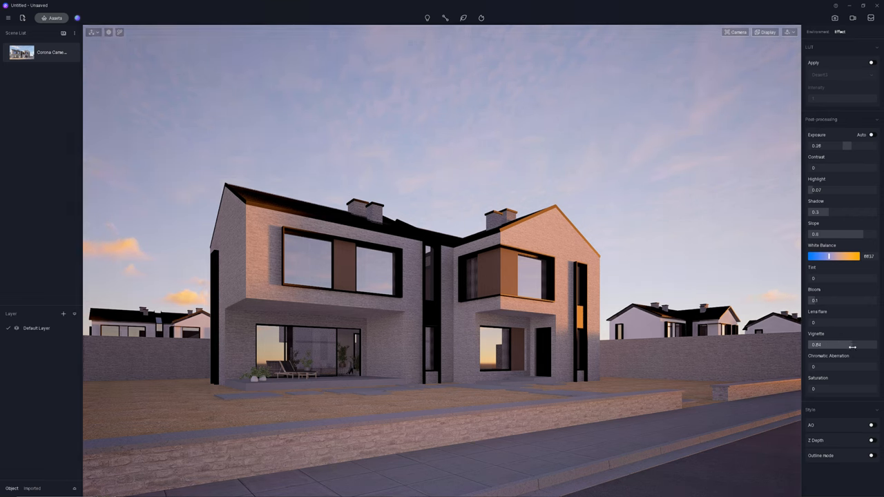
drag(836, 389, 835, 388)
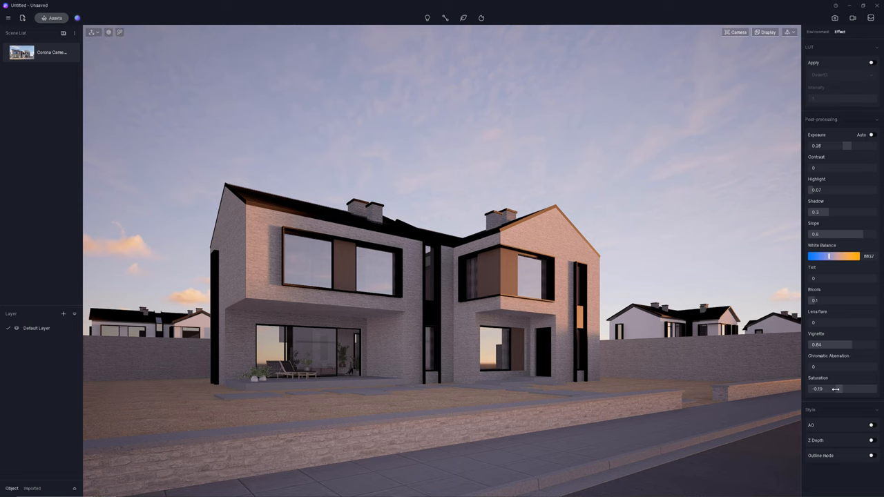
drag(836, 389, 840, 389)
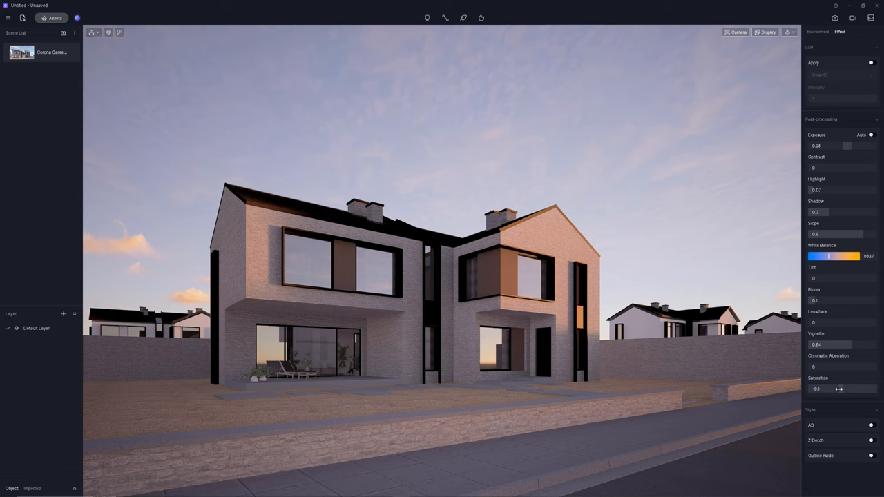
- Apply the LD - Pacific Coast 1 custom LUT and open the asset library
click(871, 62)
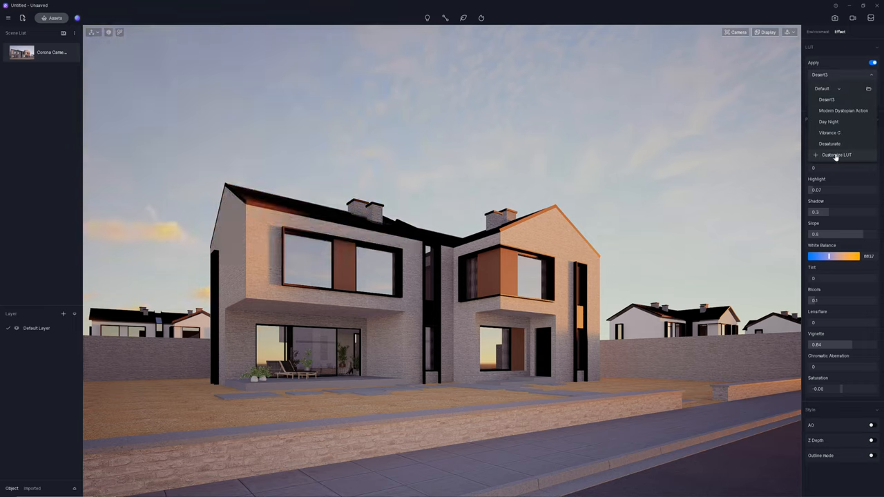
click(836, 155)
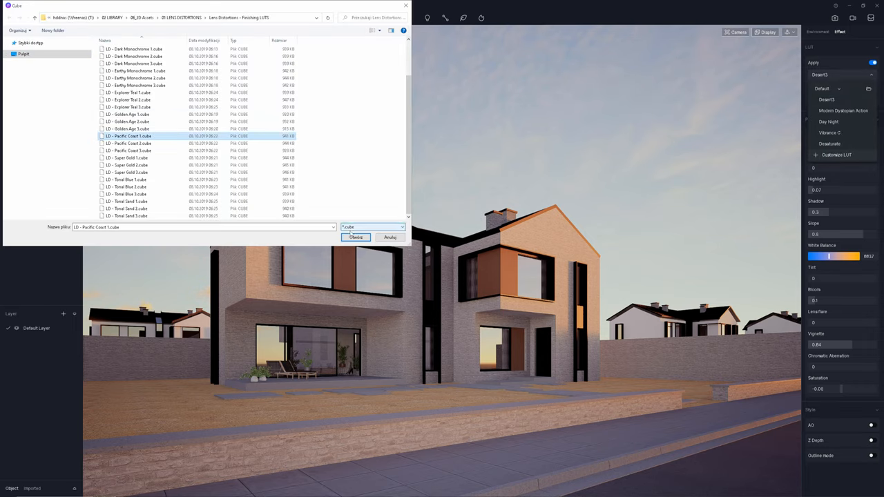
click(355, 237)
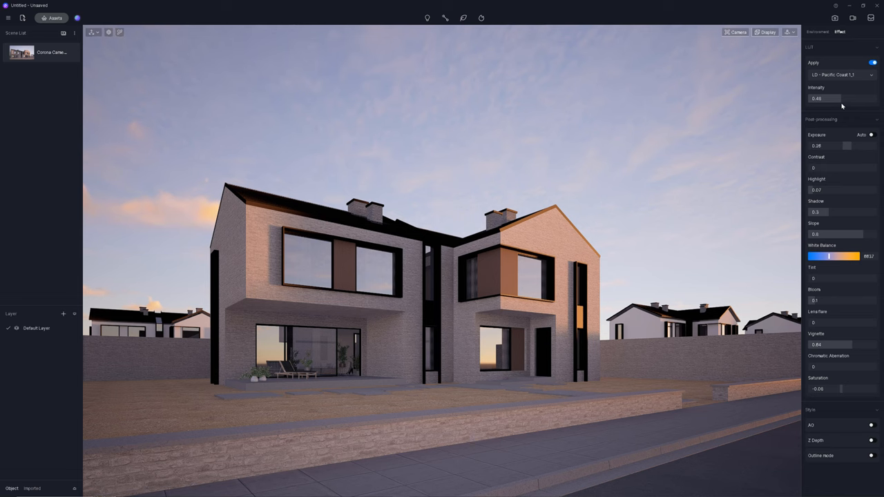
click(55, 17)
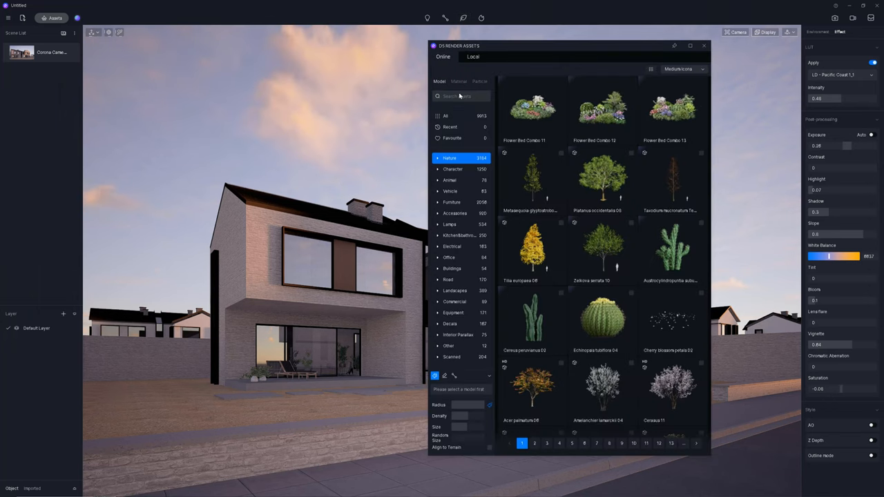
- Search the assets for 'grass' and pick the Grass02 and Grass04 clusters
text(grass)
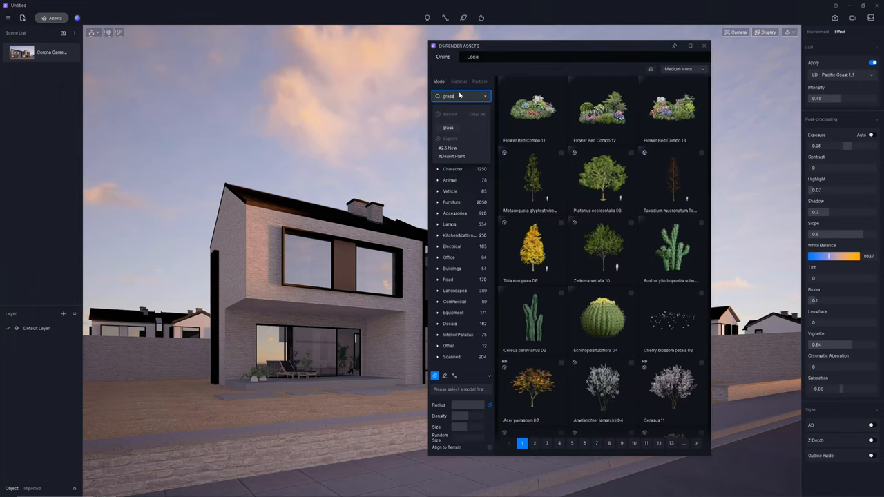
key(Return)
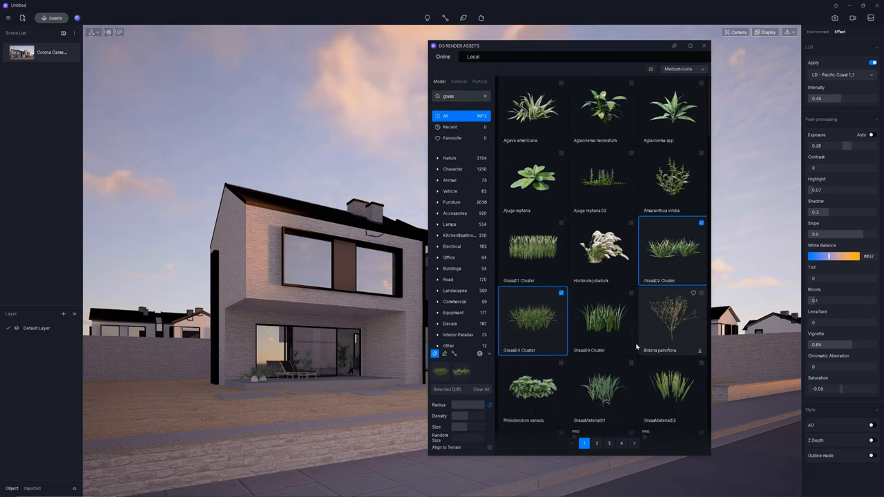
click(602, 391)
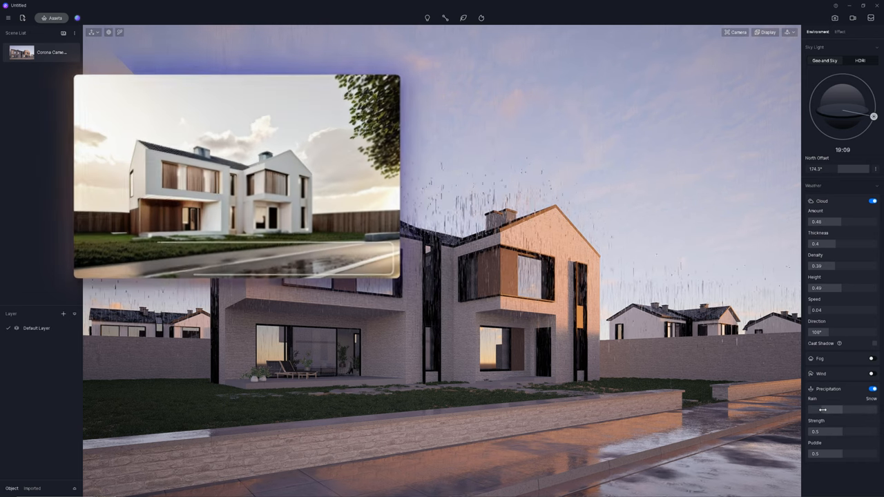
- Weaken the rain strength and set the fog density to 0.8
drag(836, 432, 822, 431)
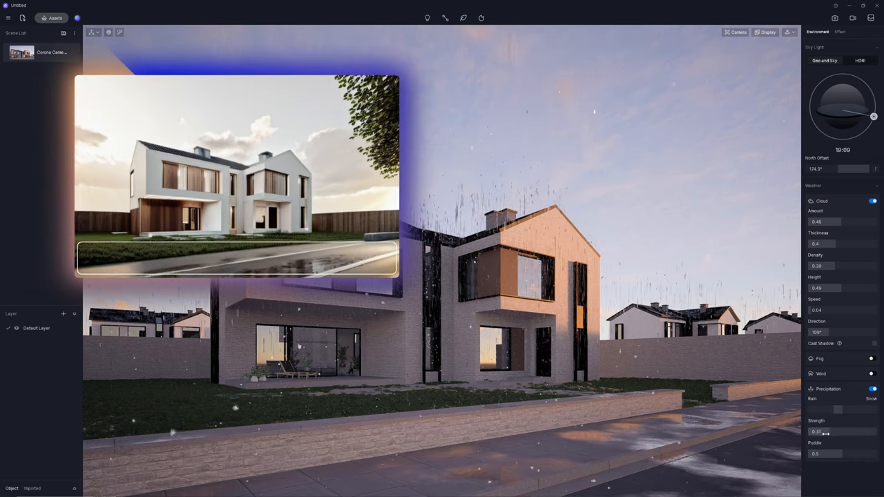
drag(838, 431, 811, 432)
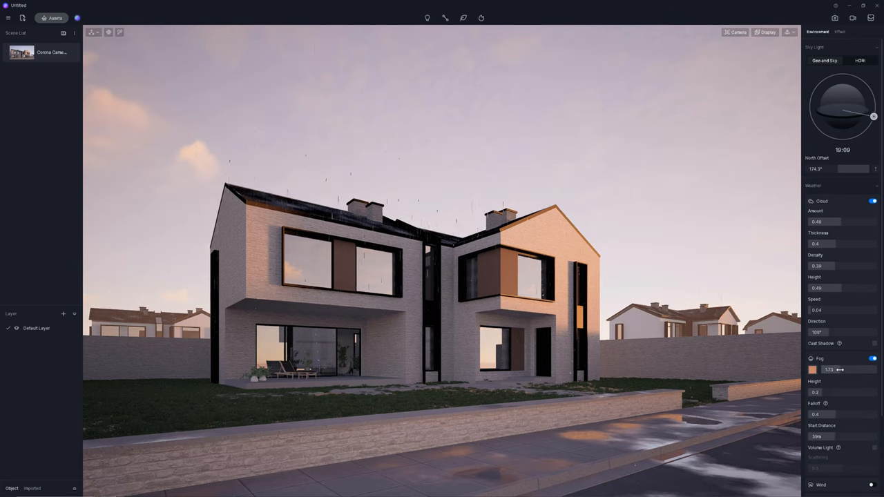
drag(840, 369, 842, 370)
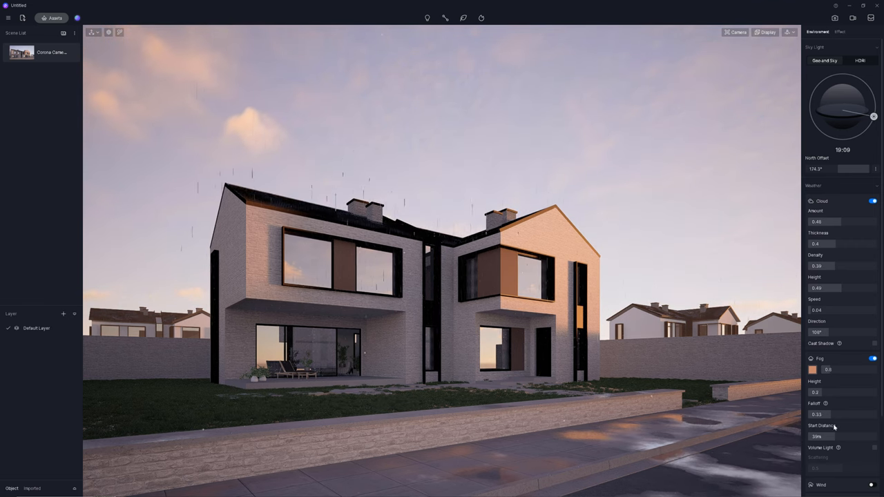
- Place a Ligustrum lucidum Alt 01 tree from the broadleaf tree assets
click(55, 18)
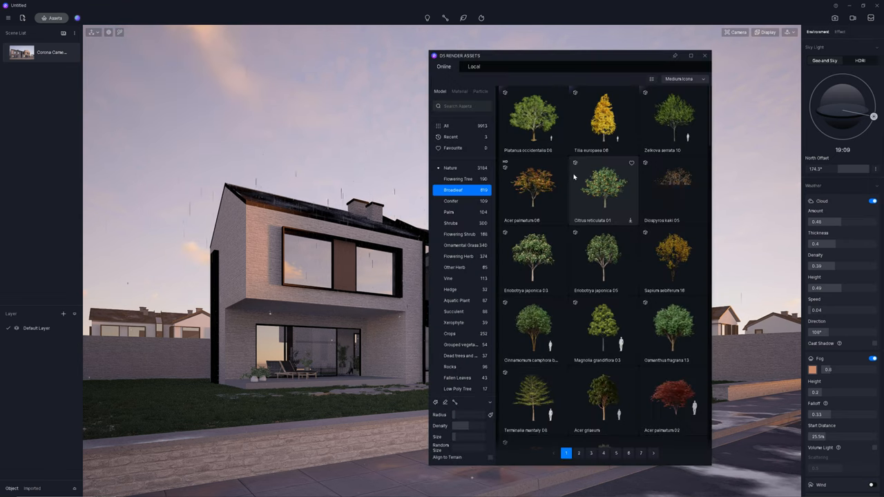
scroll(down, 3)
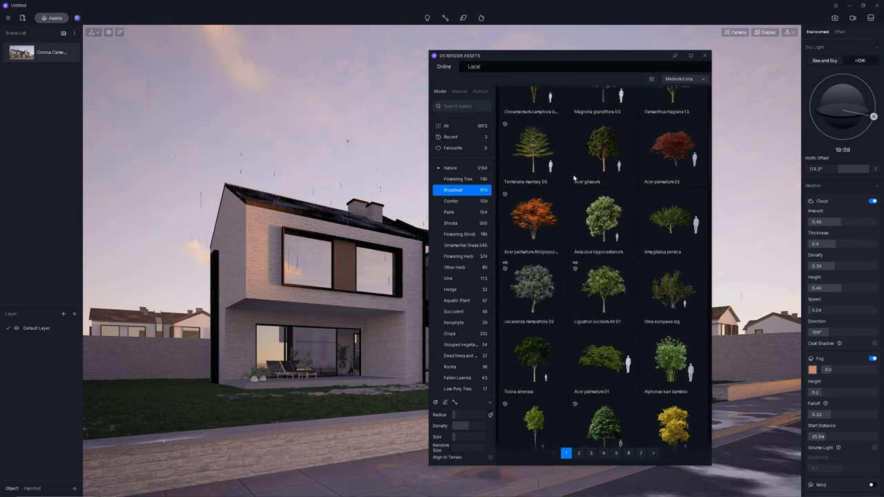
scroll(down, 3)
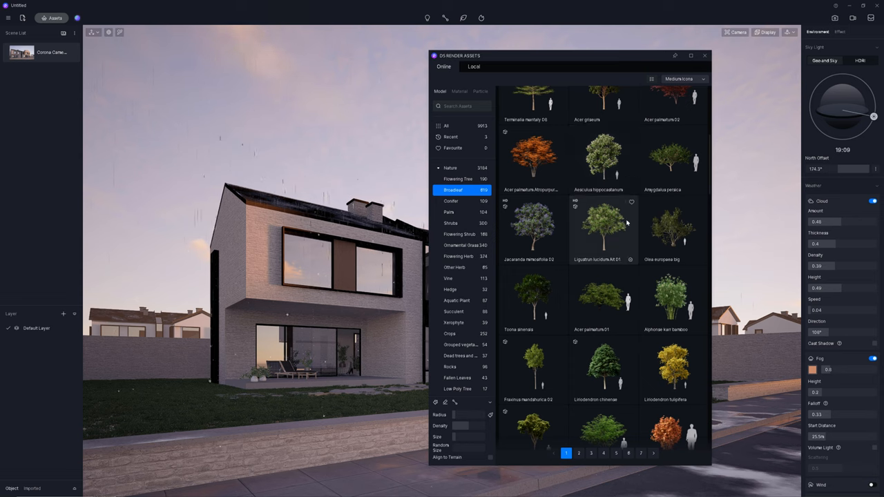
click(603, 230)
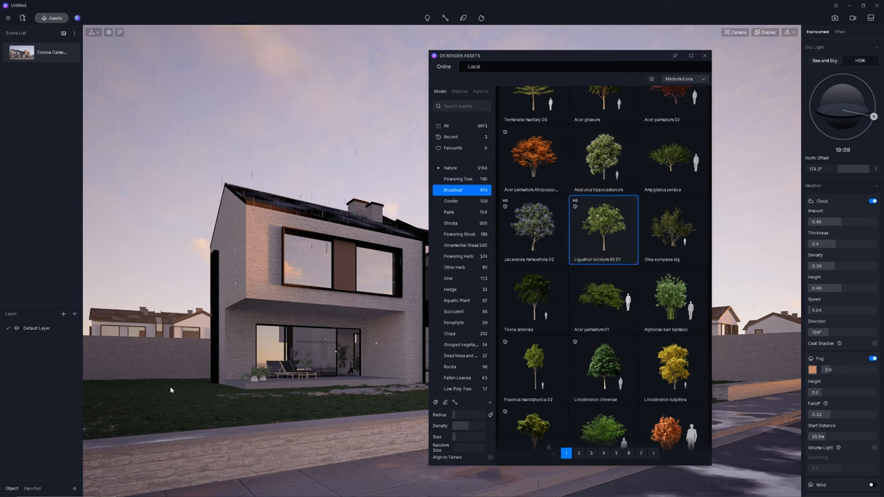
double_click(602, 228)
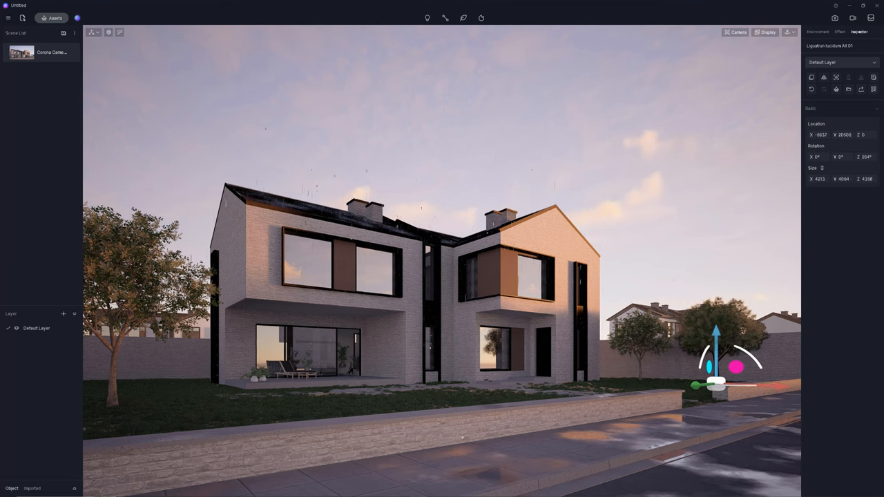
- Move the jacaranda tree into the foreground, entering a location value of -4500
click(55, 18)
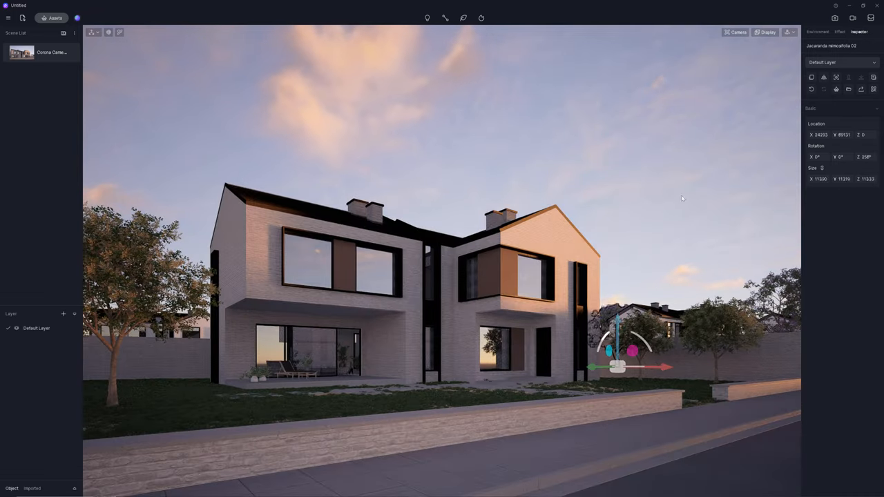
drag(618, 367, 207, 369)
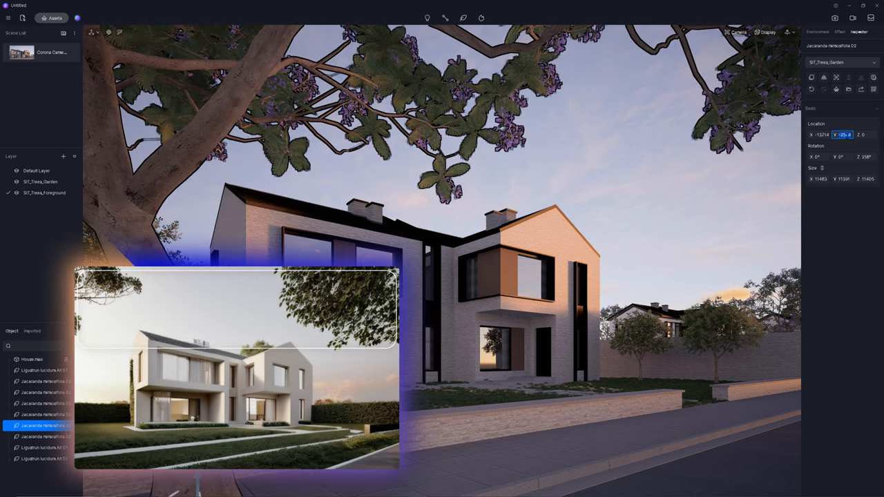
text(-4500)
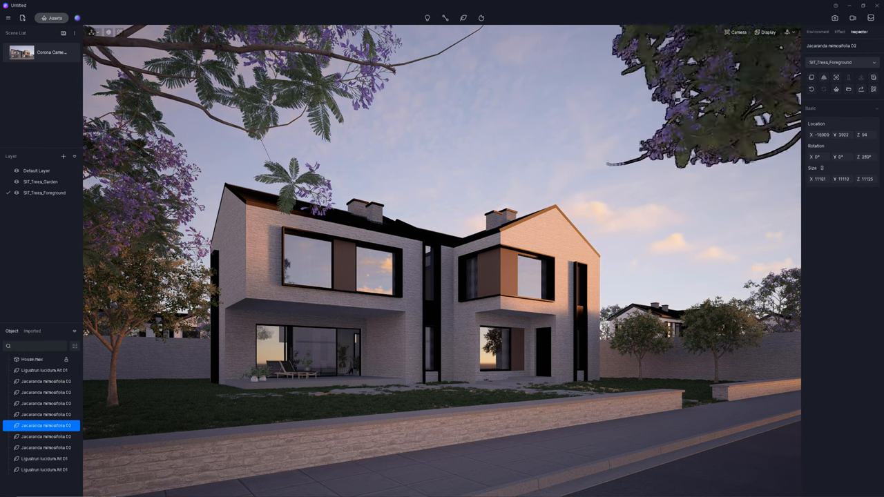
- Start a vegetation path of Ilex Crenata 09 shrubs in the front garden
click(55, 18)
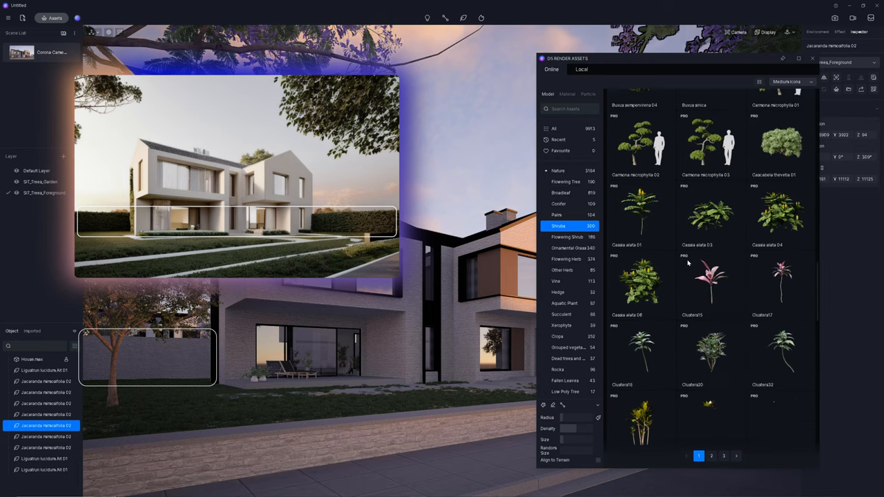
scroll(down, 3)
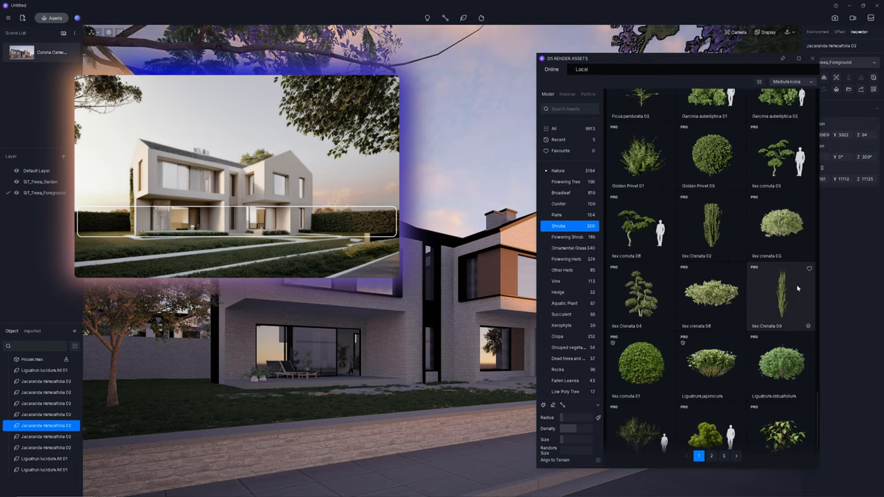
click(781, 295)
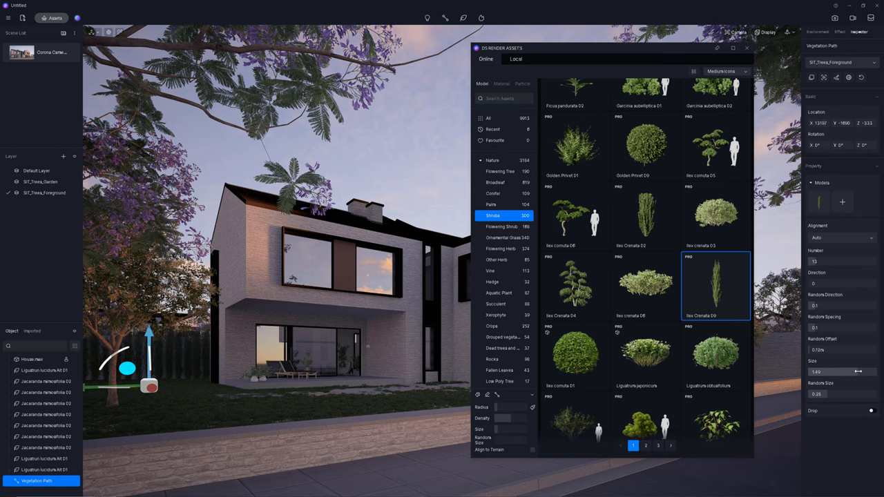
drag(859, 370, 849, 371)
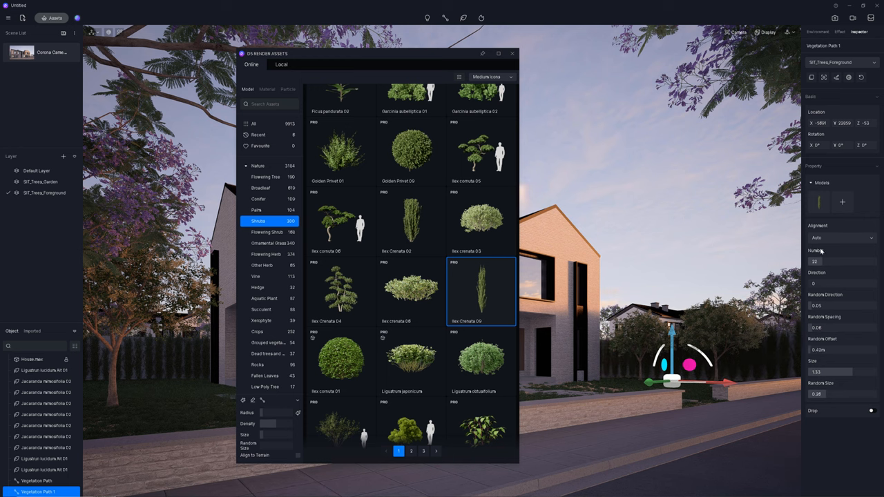
- Set the shrub count and add more points to extend the shrub path
click(446, 242)
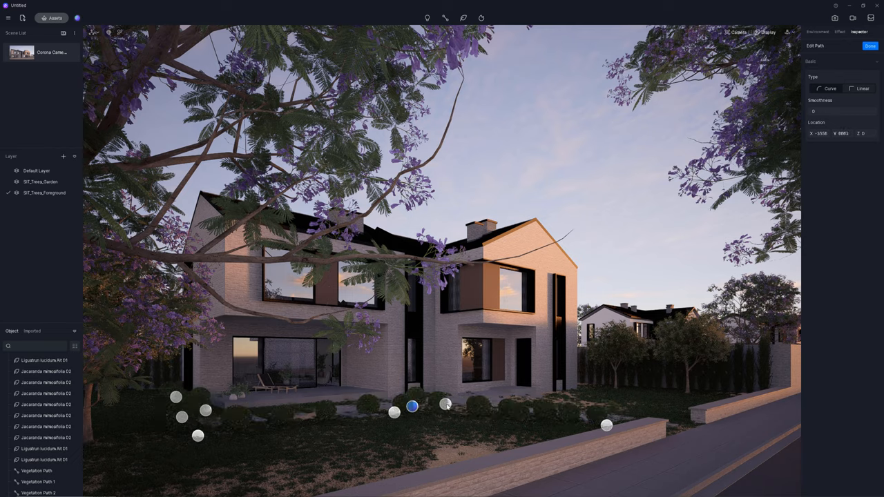
click(38, 492)
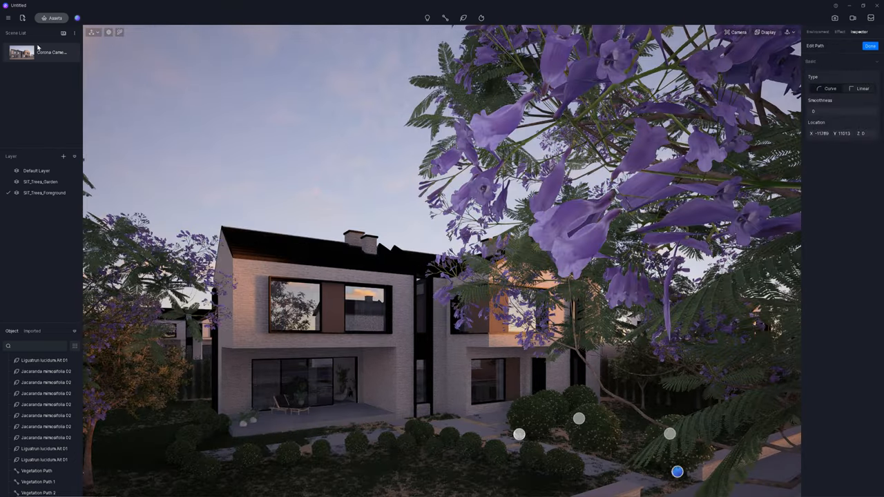
click(38, 492)
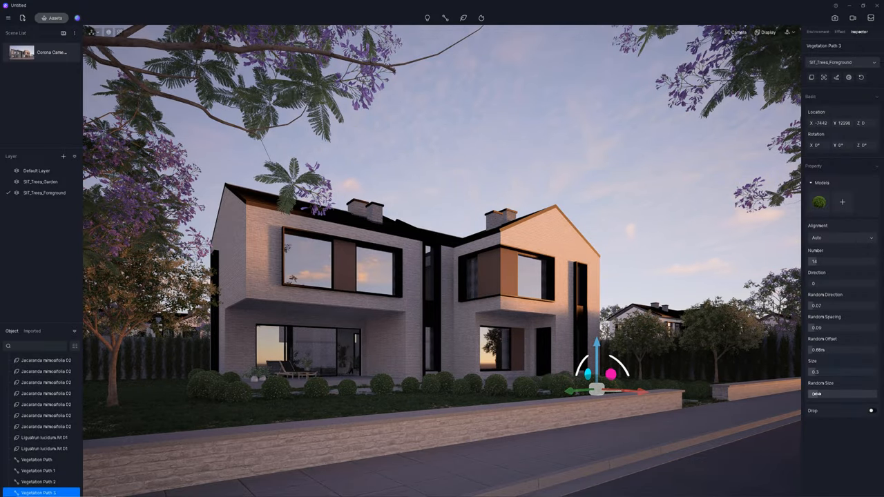
- Search characters for 'umbrella', place the pink-umbrella woman, and restore the saved camera view
click(55, 18)
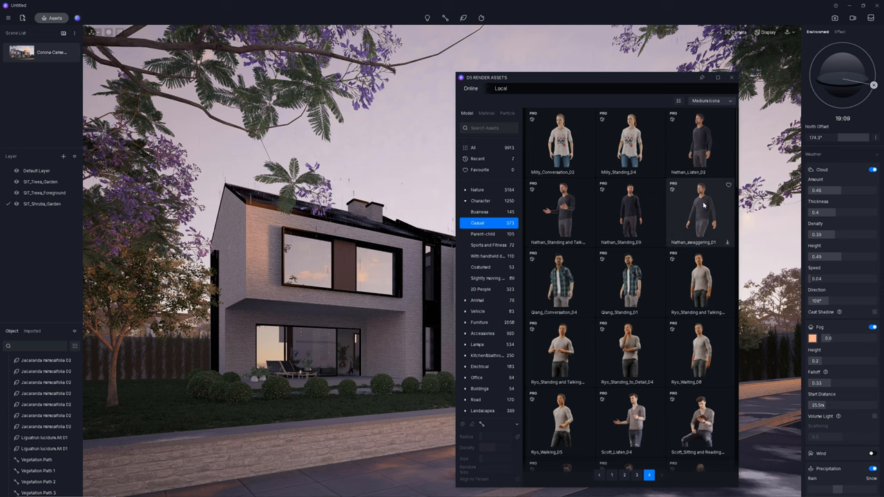
text(umbrella)
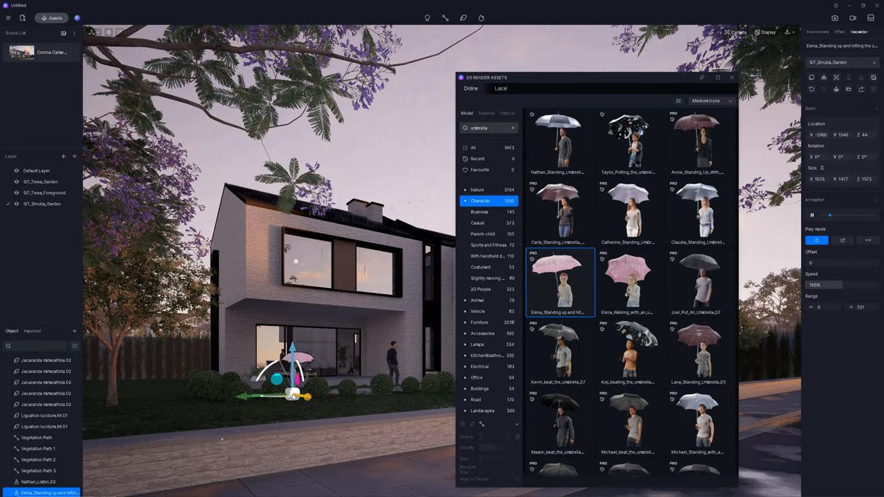
click(627, 210)
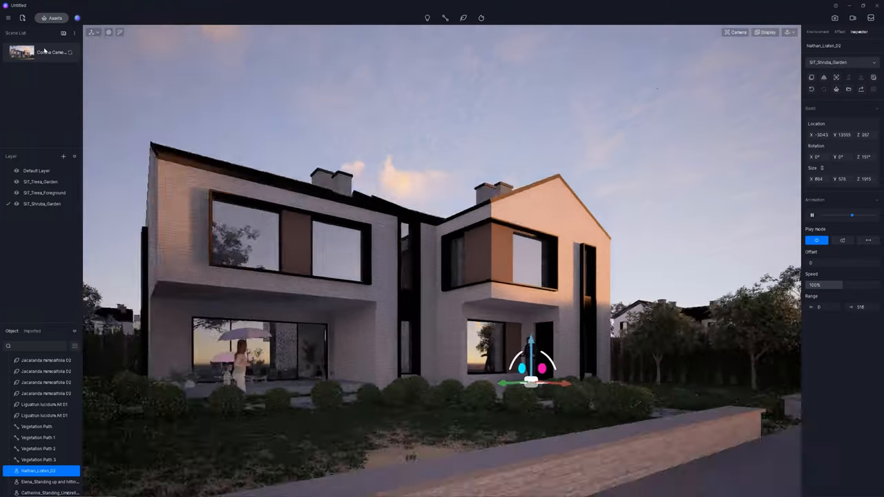
click(817, 32)
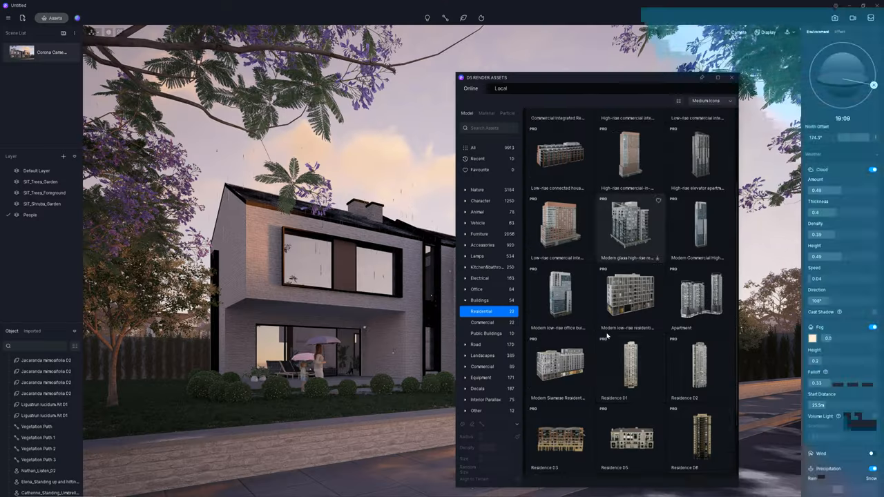
- Add the Residence 05 building to the background and select the foreground jacaranda tree
scroll(down, 3)
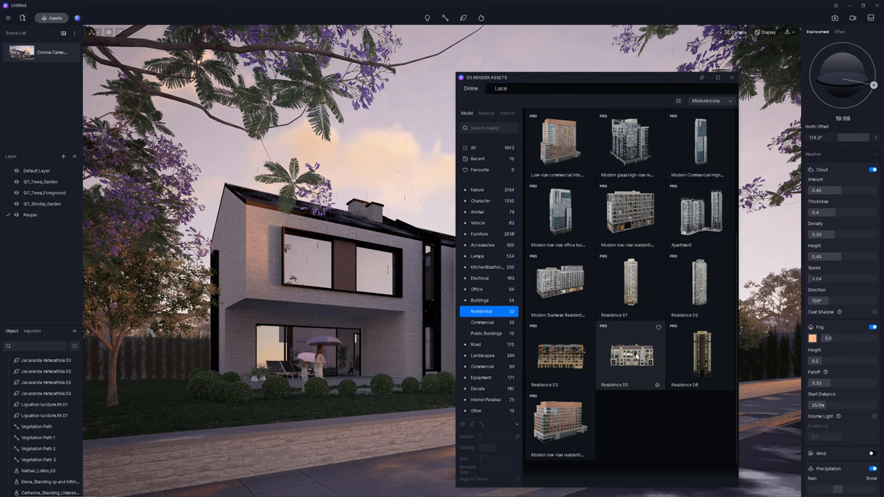
click(630, 355)
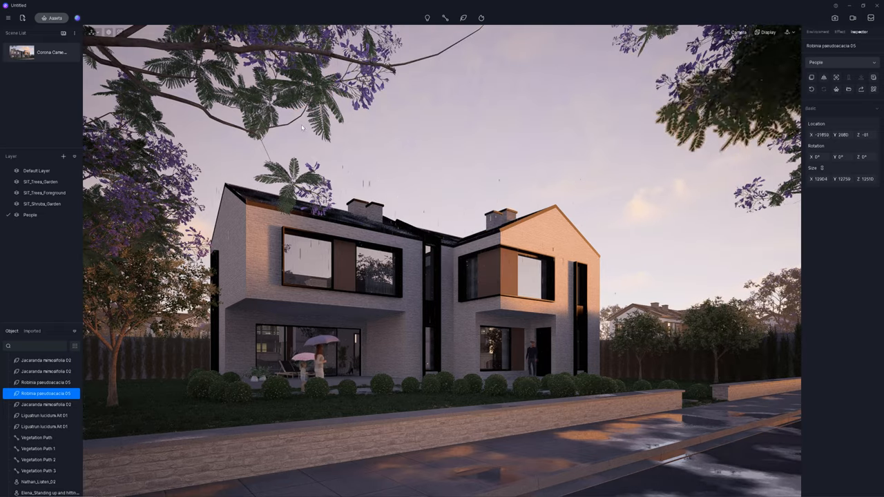
click(46, 371)
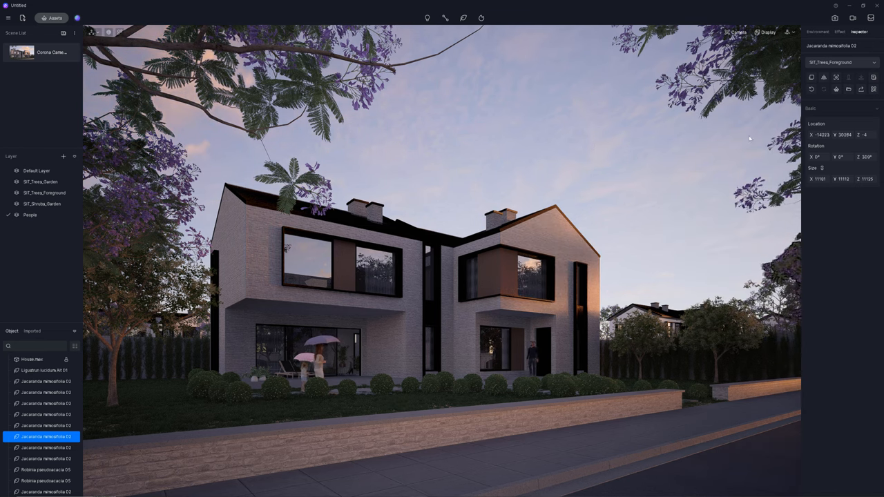
- Deselect to view environment settings and add a light inside the ground-floor room
click(818, 31)
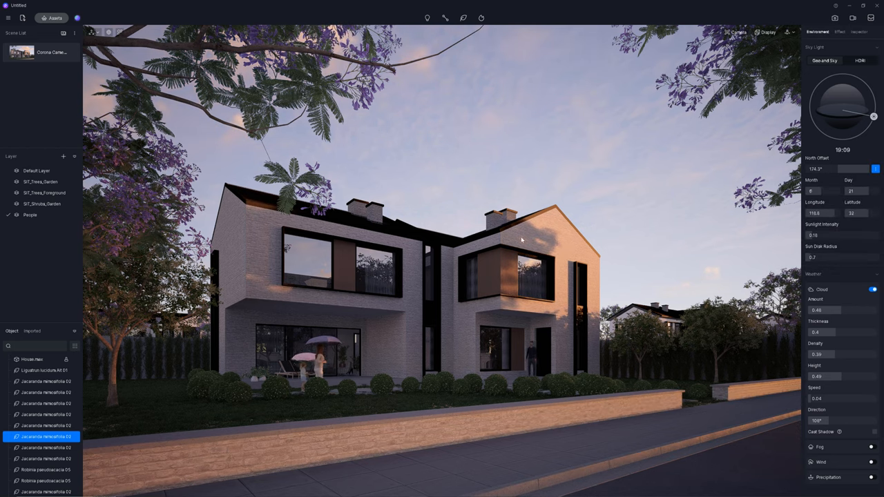
click(858, 32)
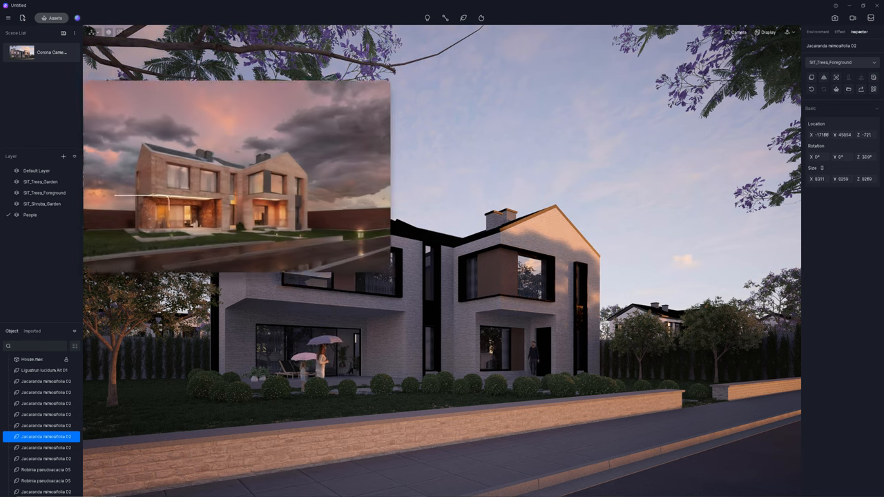
click(427, 18)
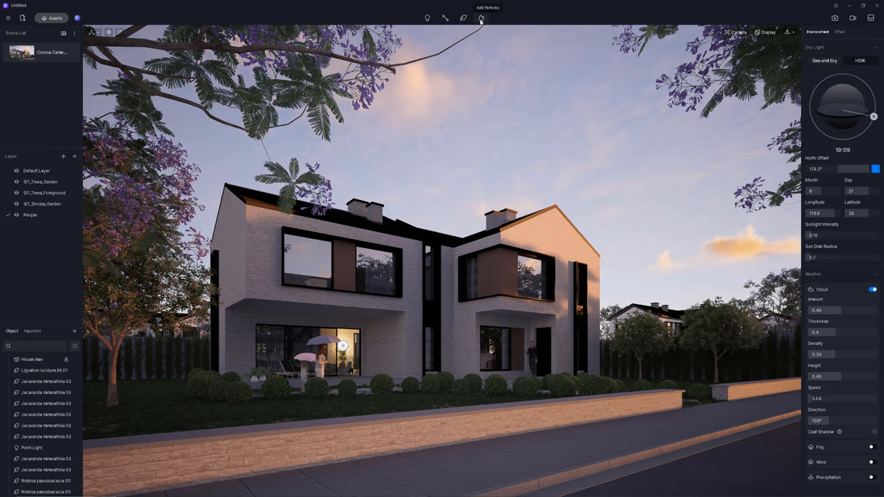
- Add the Birds 02 particle flock and move it up into the right sky
click(482, 18)
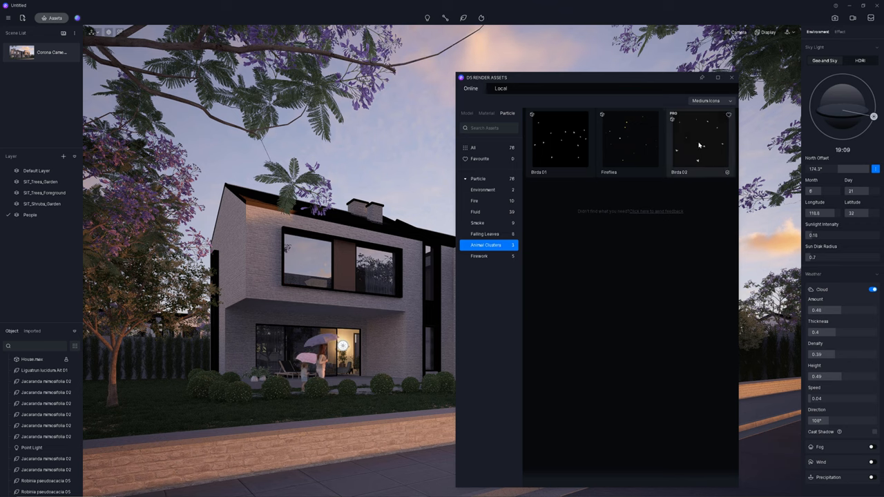
double_click(699, 138)
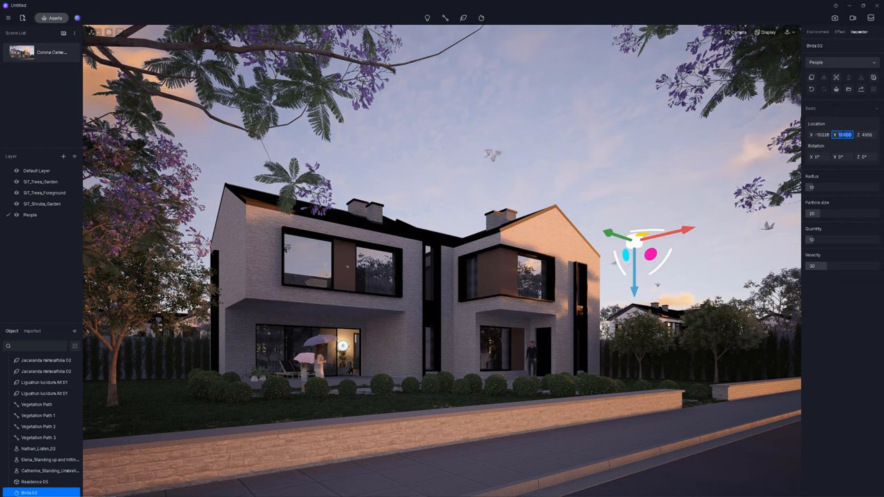
drag(633, 241, 553, 297)
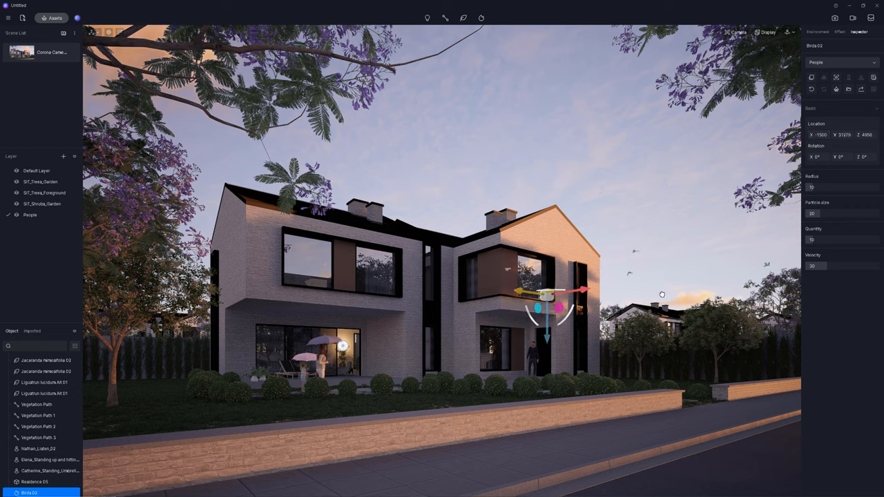
drag(552, 297, 705, 201)
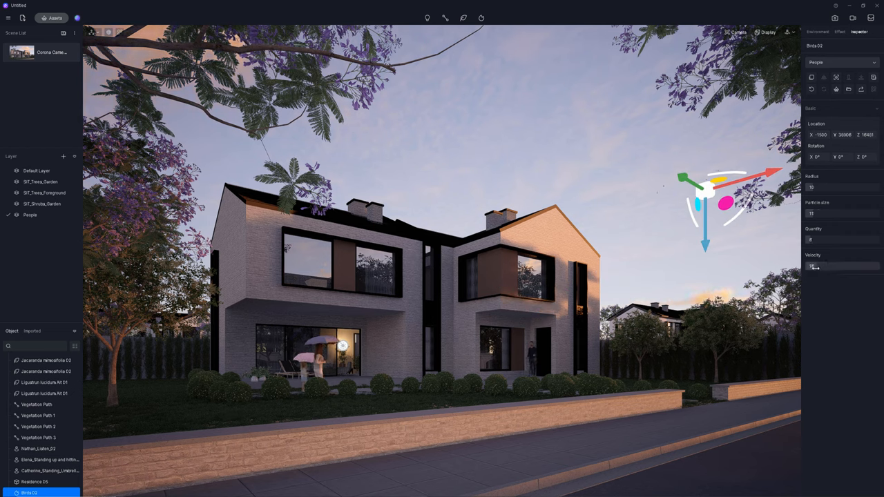